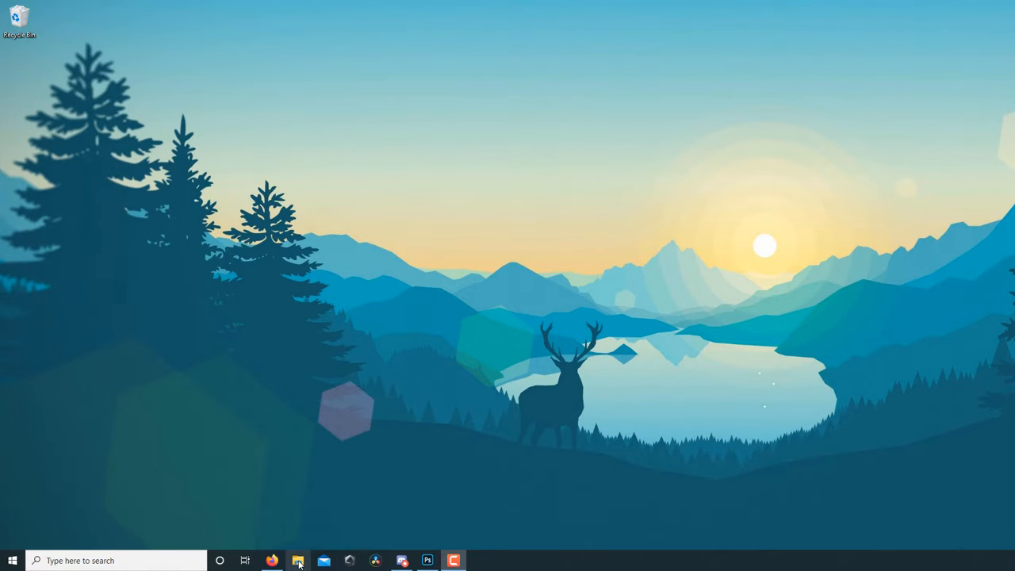
# Launch File Explorer from the taskbar, showing Quick access frequent folders
pyautogui.click(299, 562)
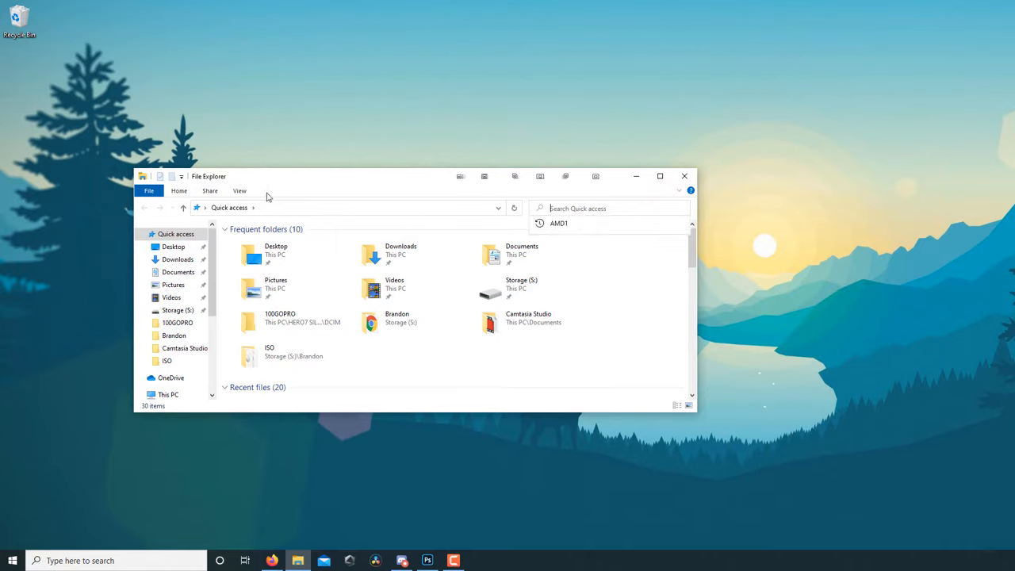
pyautogui.moveTo(318, 197)
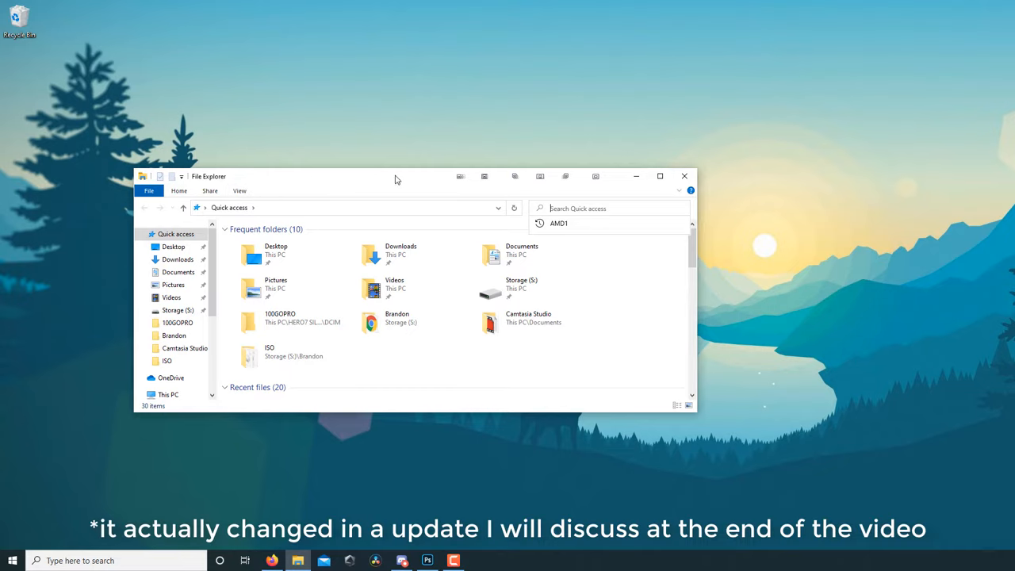
pyautogui.moveTo(279, 200)
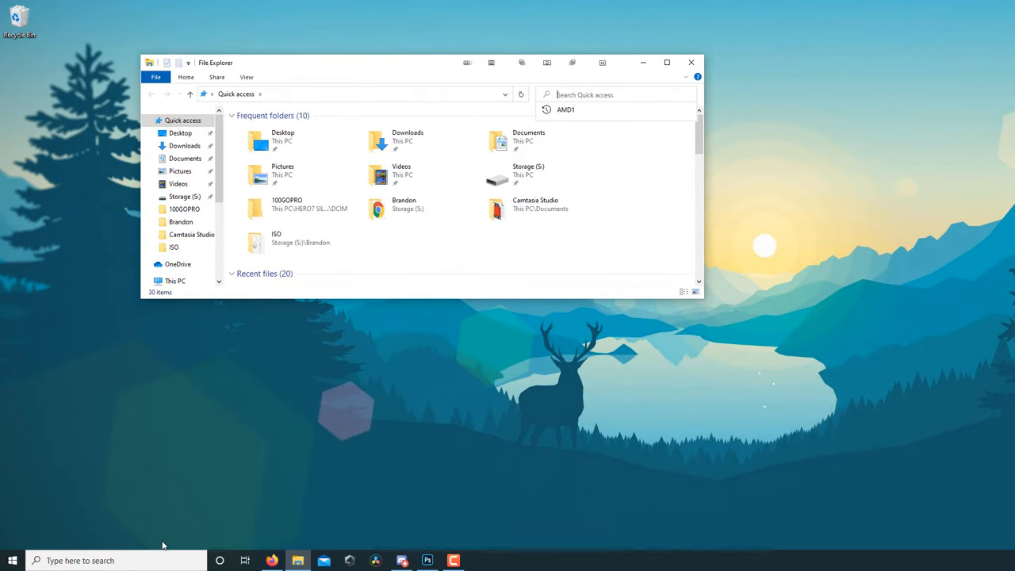
pyautogui.moveTo(238, 497)
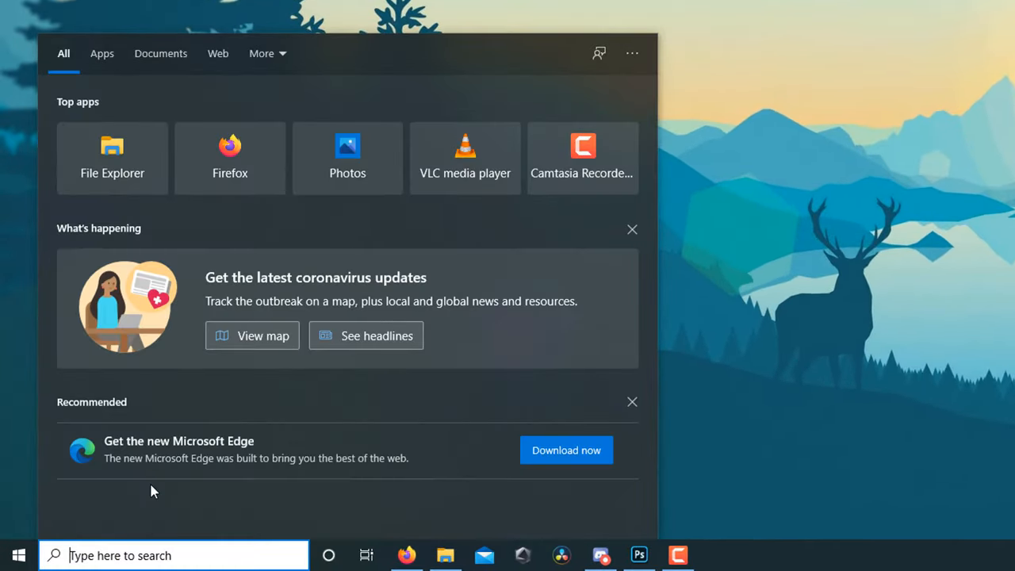
# Search 'cmd' in Start and run Command Prompt as administrator
pyautogui.write('cmd')
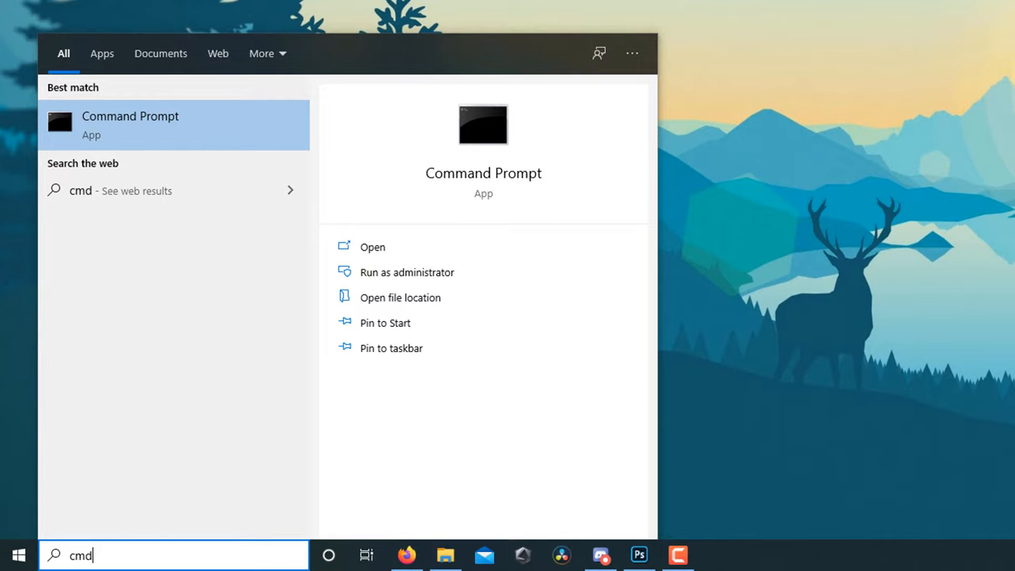
pyautogui.moveTo(137, 128)
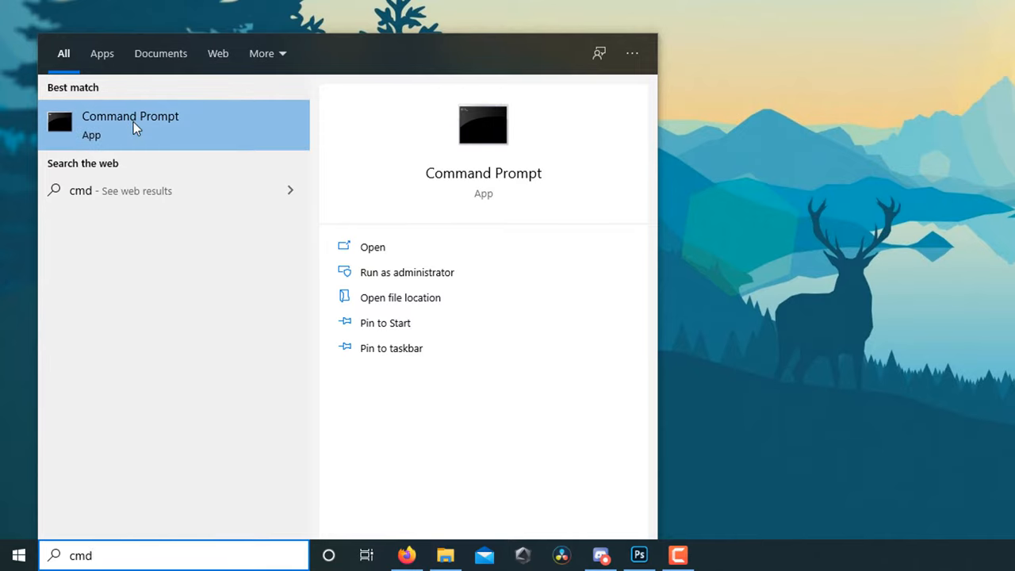
pyautogui.rightClick(130, 124)
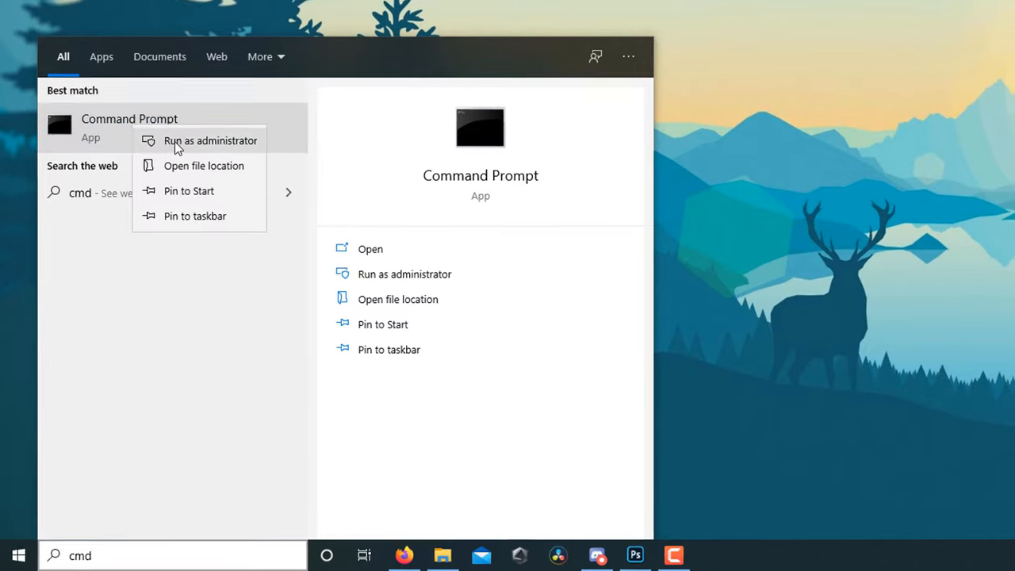
pyautogui.click(210, 139)
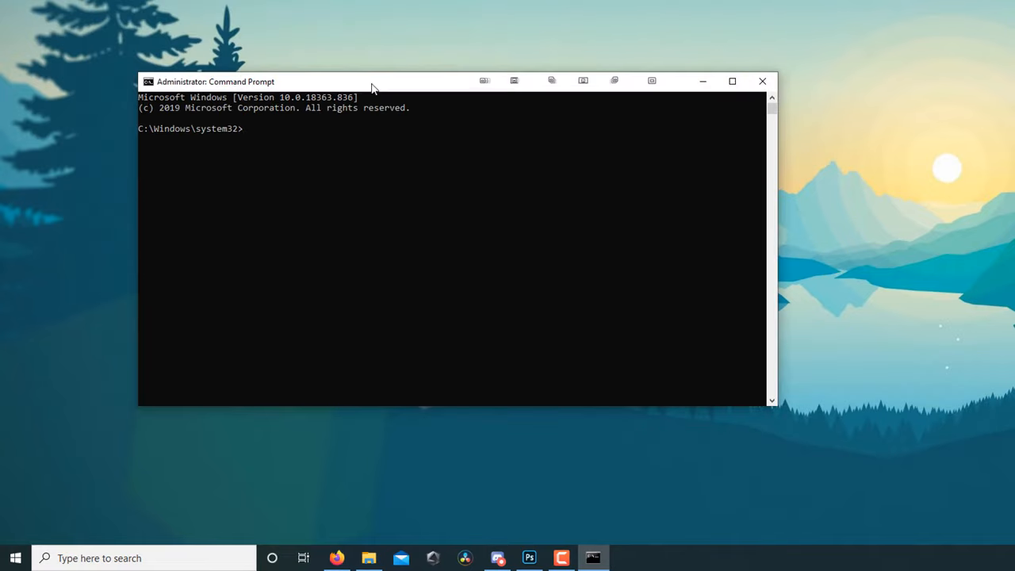
# Run DISM.exe /Online /Cleanup-image /Restorehealth until the restore completes successfully
pyautogui.write('DISM.exe /Online /Cleanup-image /Restorehealth')
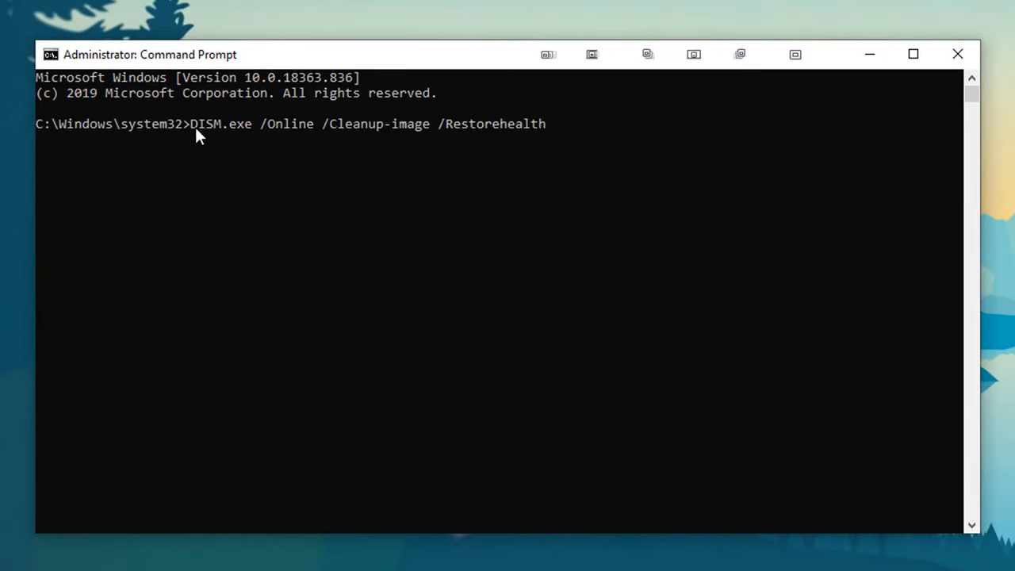
pyautogui.moveTo(264, 138)
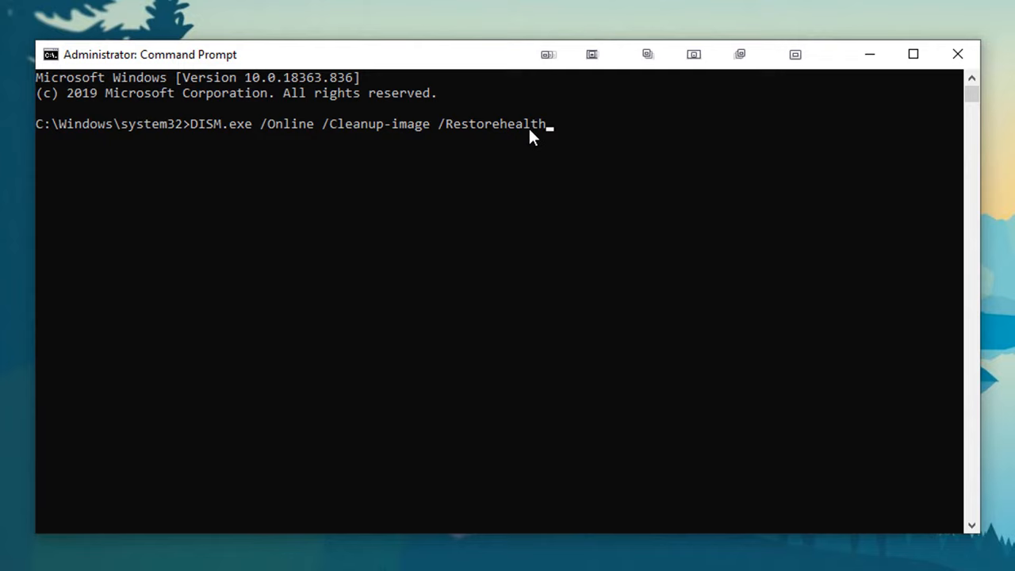
pyautogui.moveTo(687, 175)
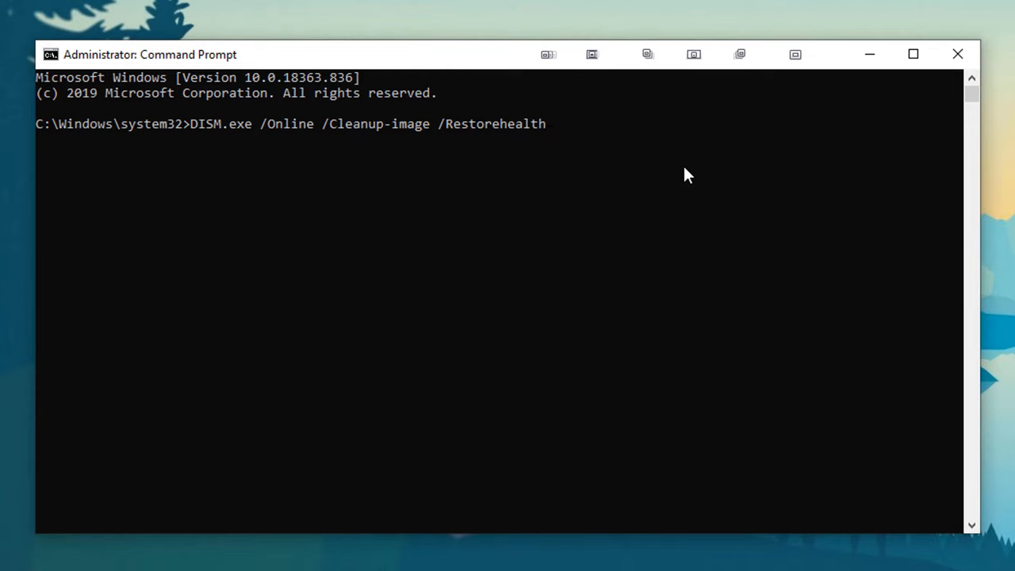
pyautogui.press('Enter')
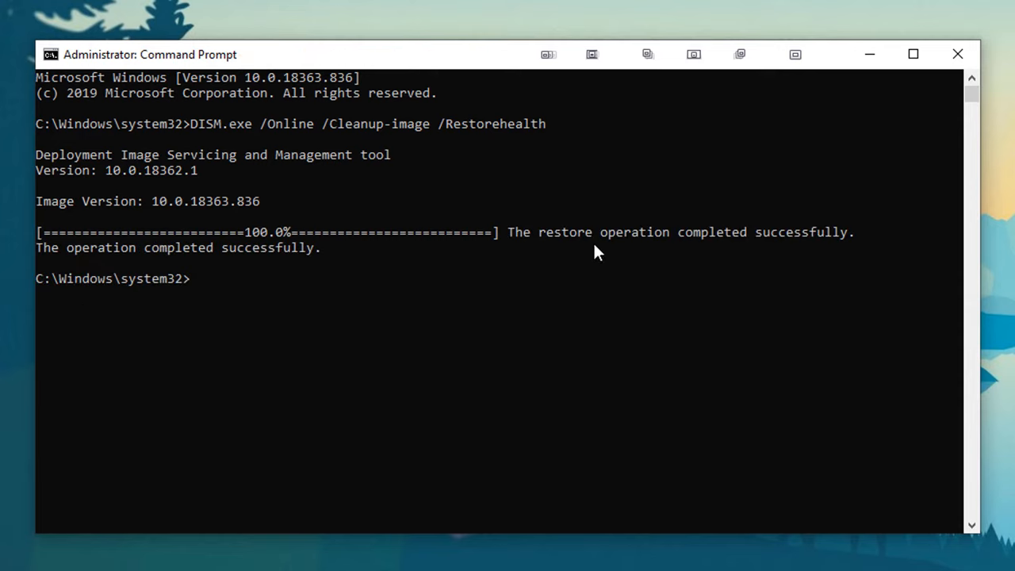
pyautogui.moveTo(55, 260)
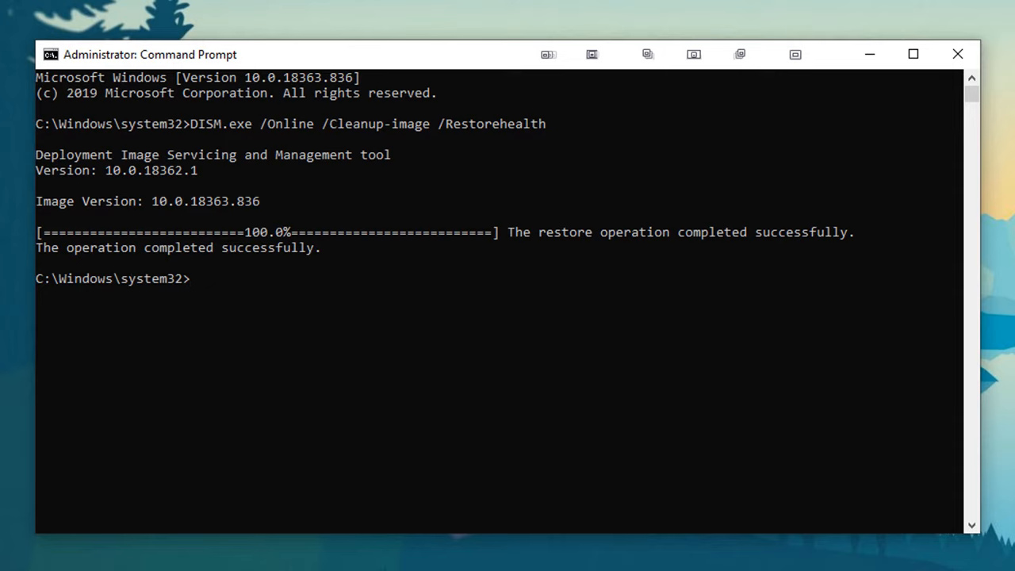
pyautogui.moveTo(325, 204)
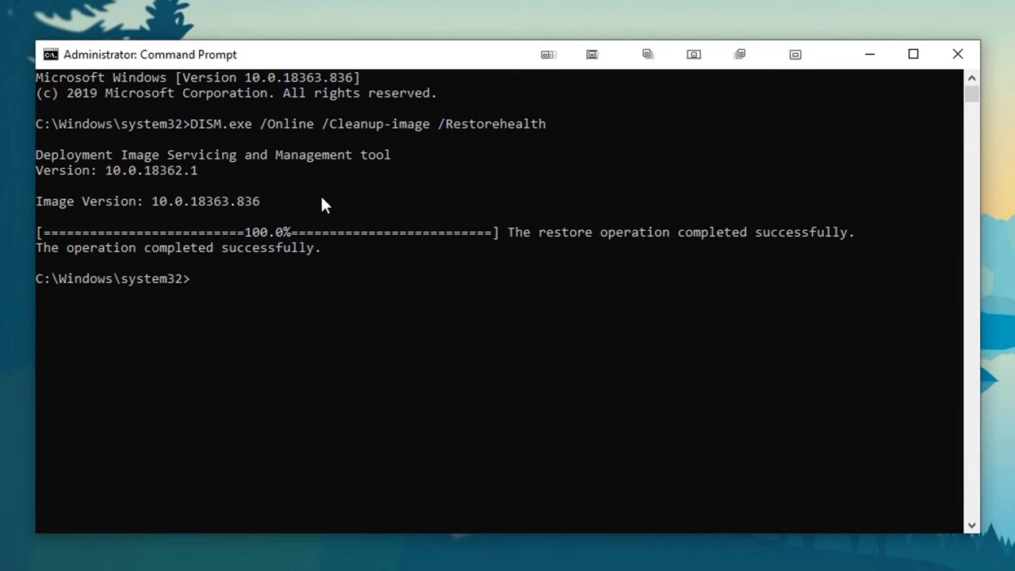
# Run sfc /scannow until verification reaches 100% with corrupt files repaired
pyautogui.write('sfc /scannow')
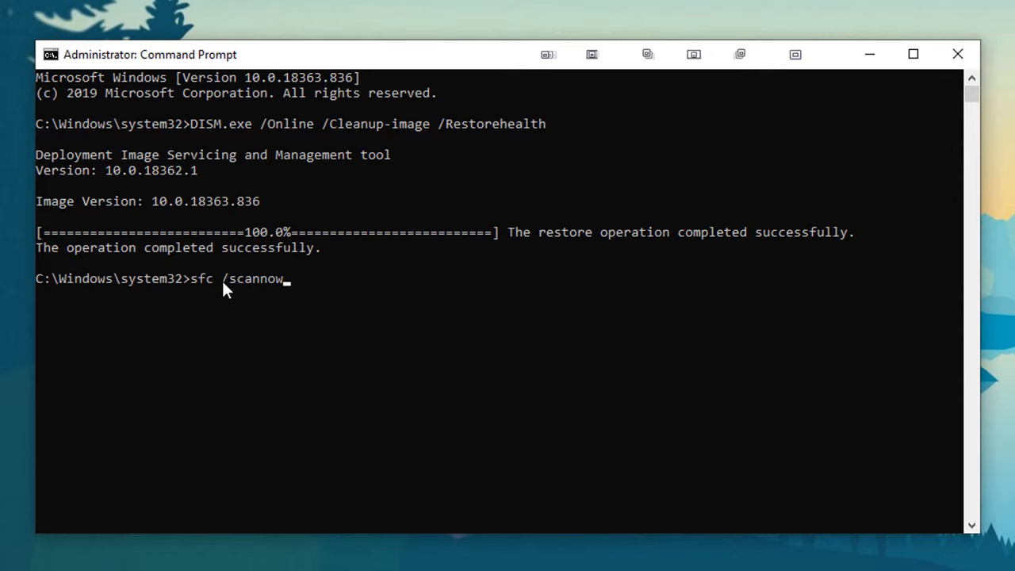
pyautogui.press('enter')
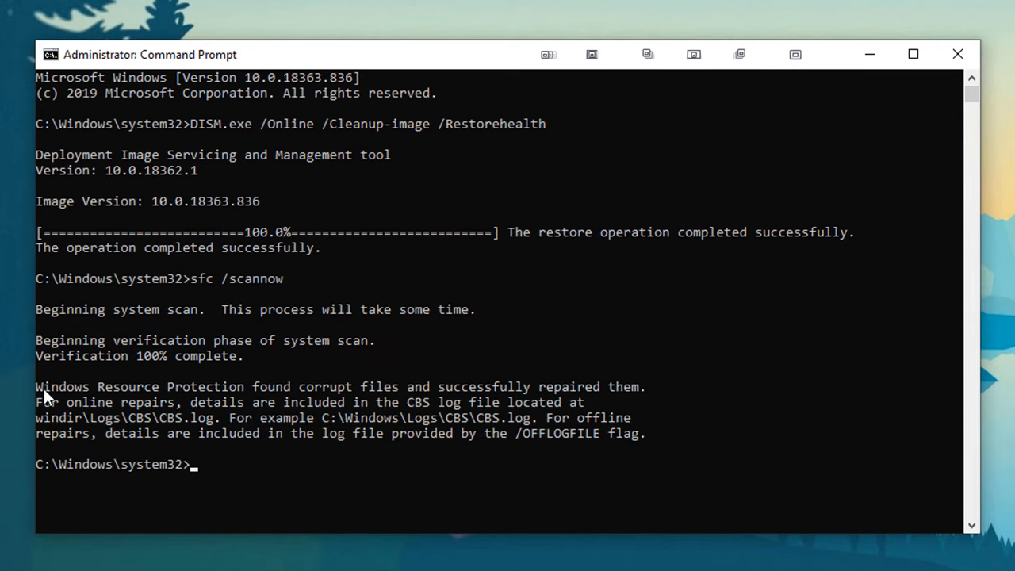
pyautogui.moveTo(250, 399)
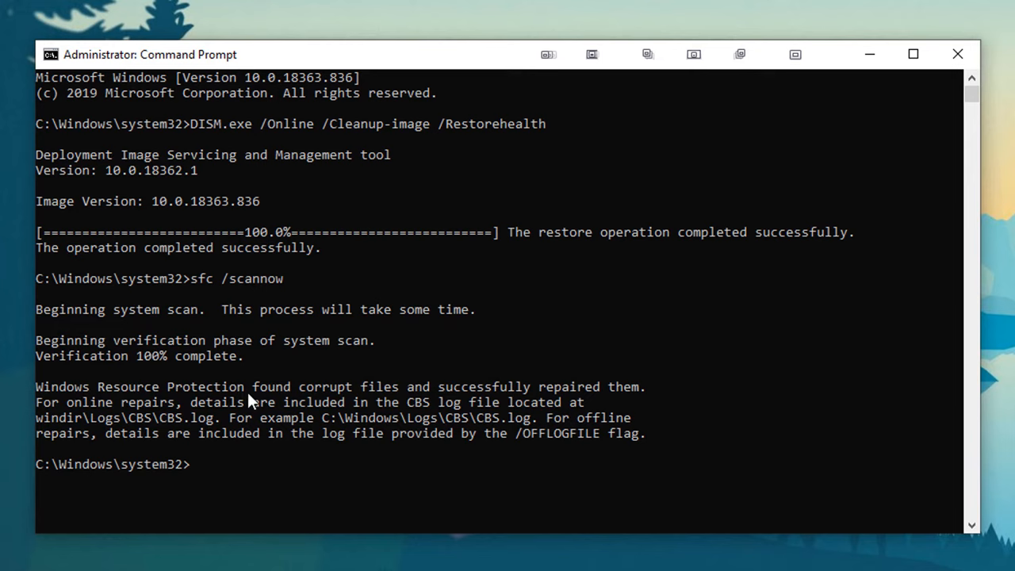
pyautogui.moveTo(451, 398)
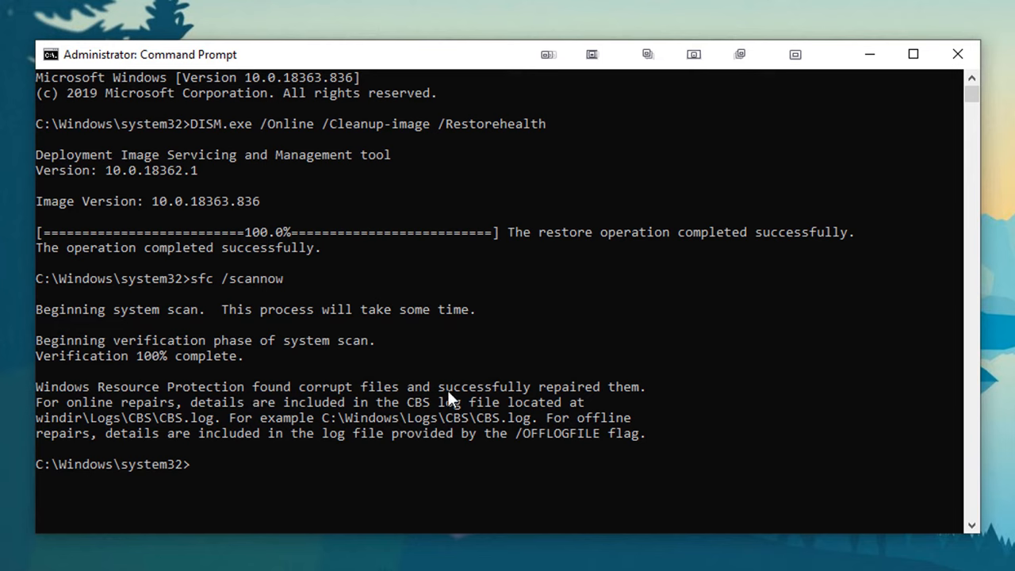
pyautogui.moveTo(145, 418)
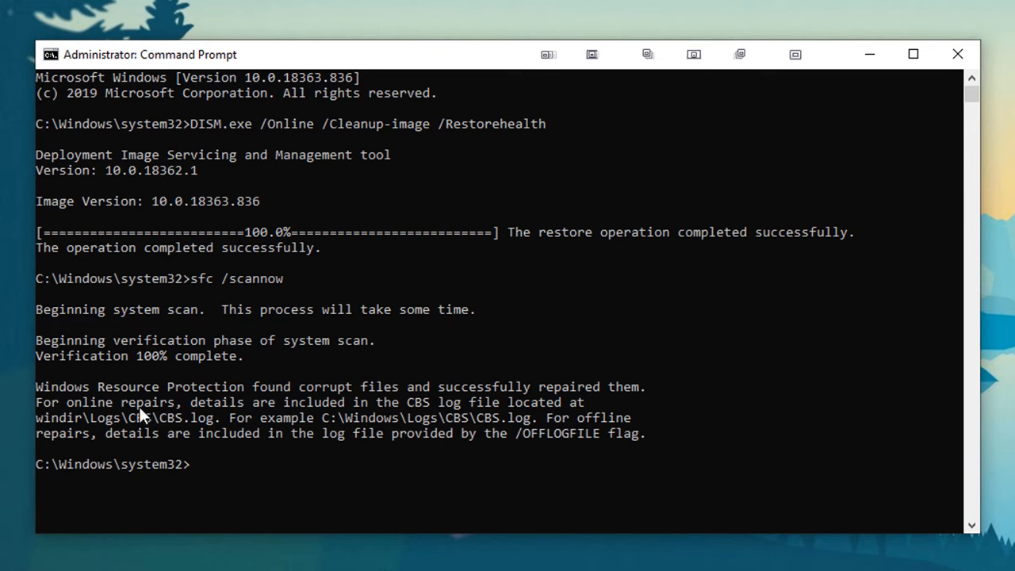
pyautogui.moveTo(435, 438)
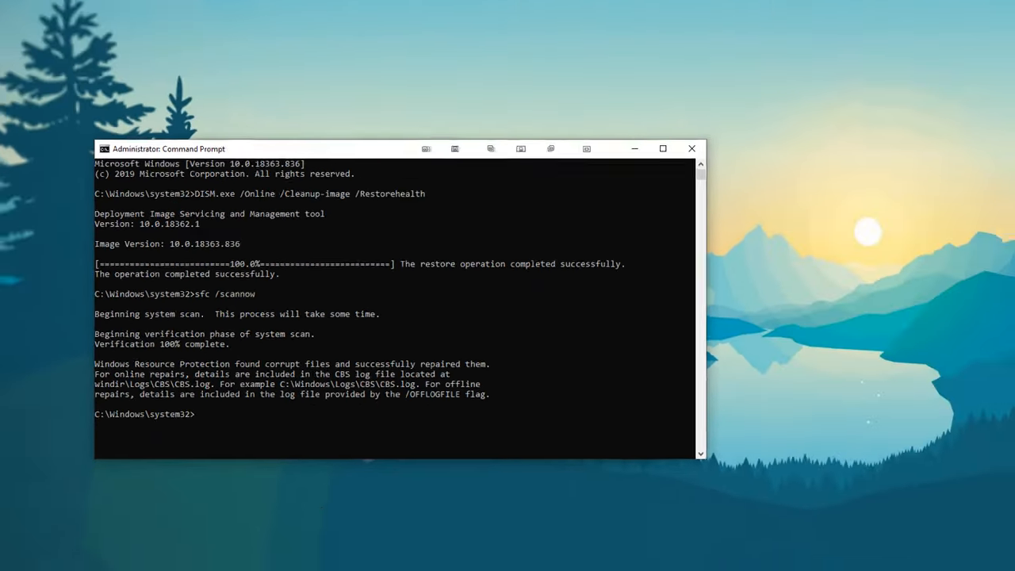
# Browse to C:\Windows\Logs\CBS in File Explorer and select CBS.log
pyautogui.click(298, 562)
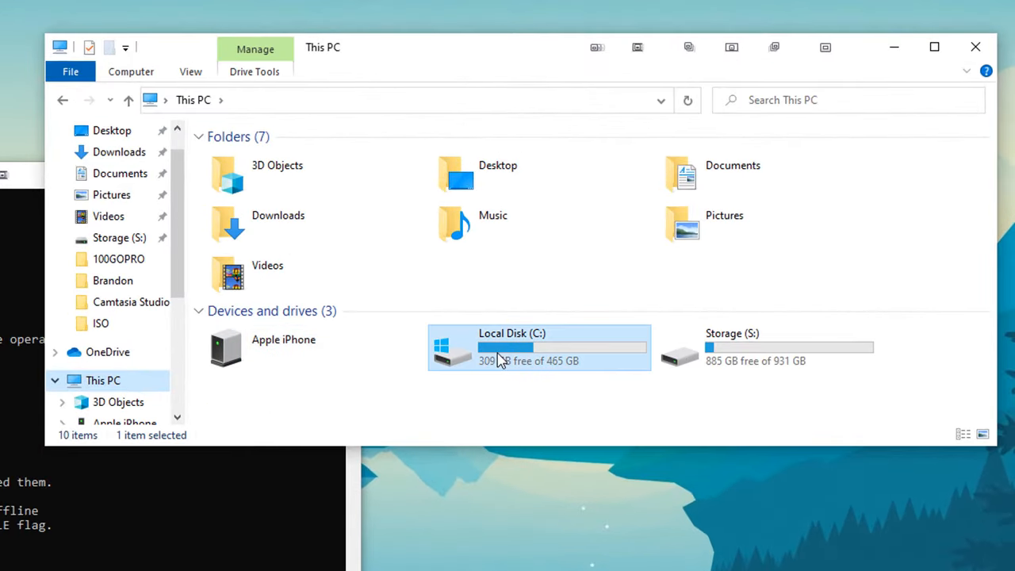
pyautogui.doubleClick(511, 345)
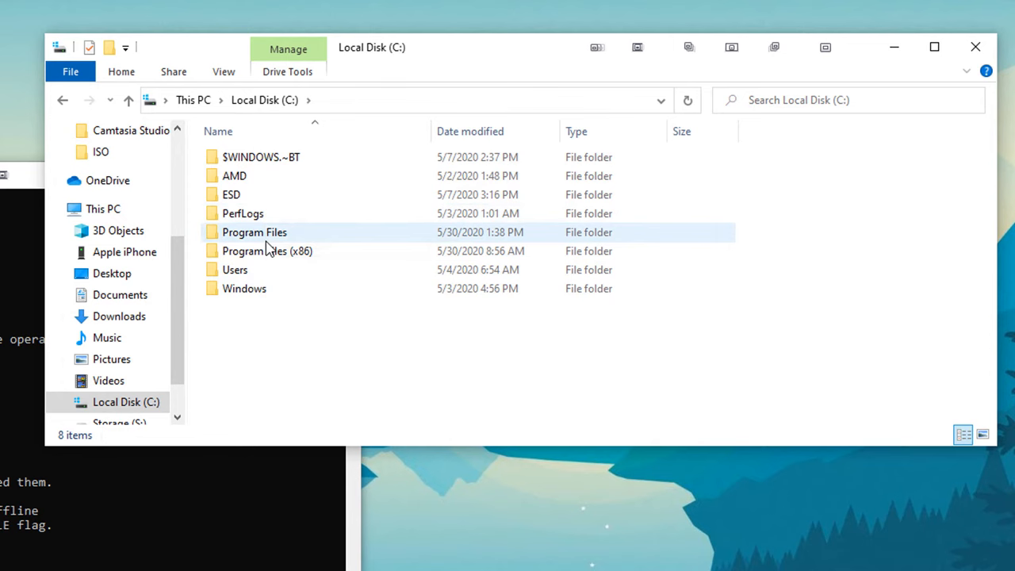
pyautogui.doubleClick(244, 289)
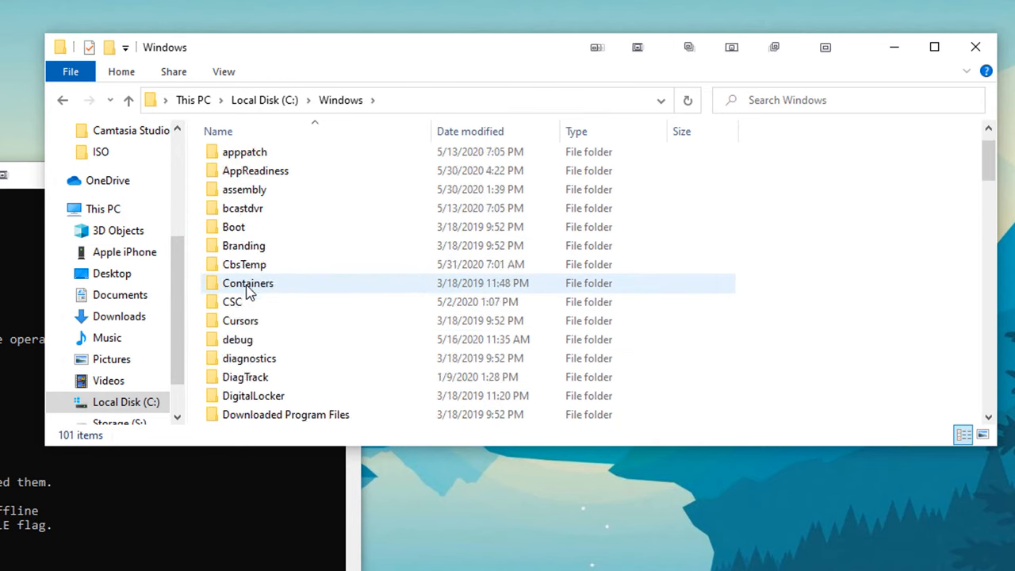
pyautogui.scroll(-3)
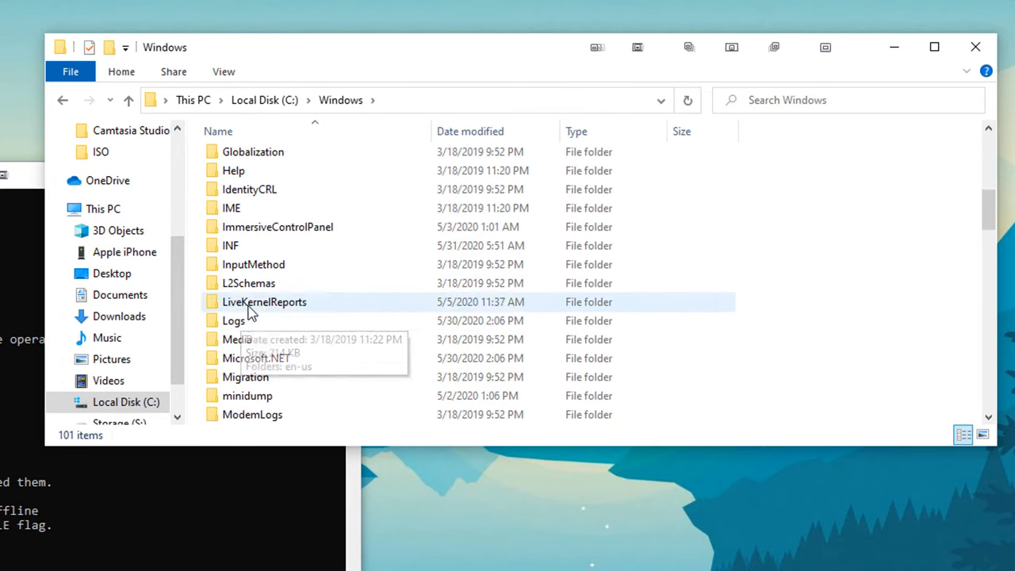
pyautogui.doubleClick(233, 321)
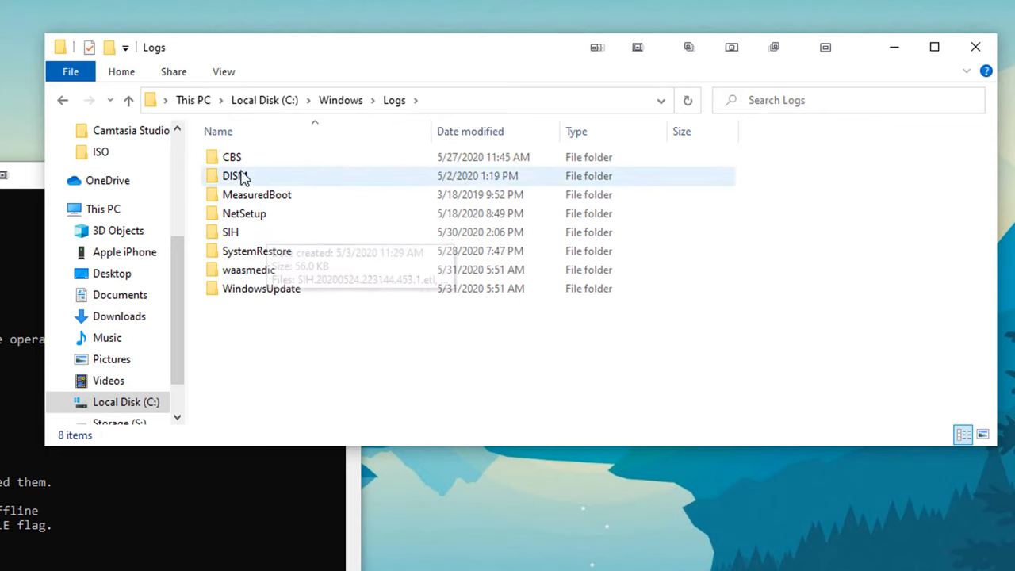
pyautogui.doubleClick(232, 157)
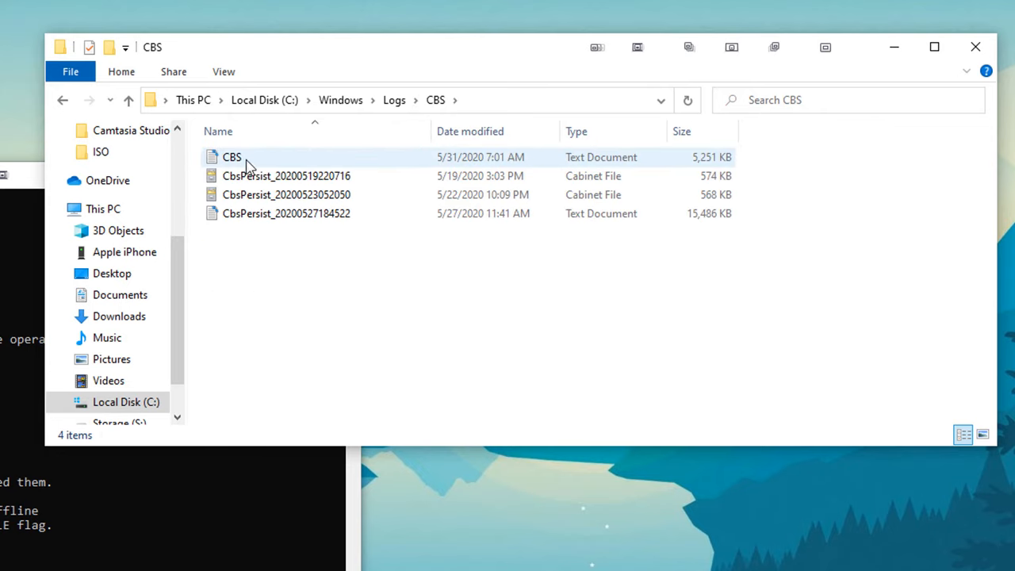
pyautogui.moveTo(232, 157)
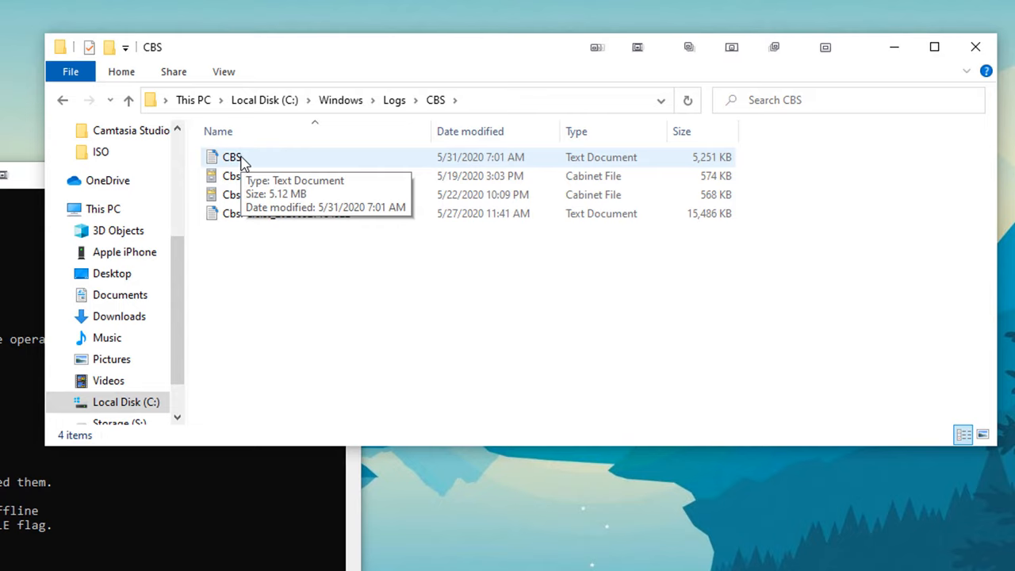
pyautogui.moveTo(250, 213)
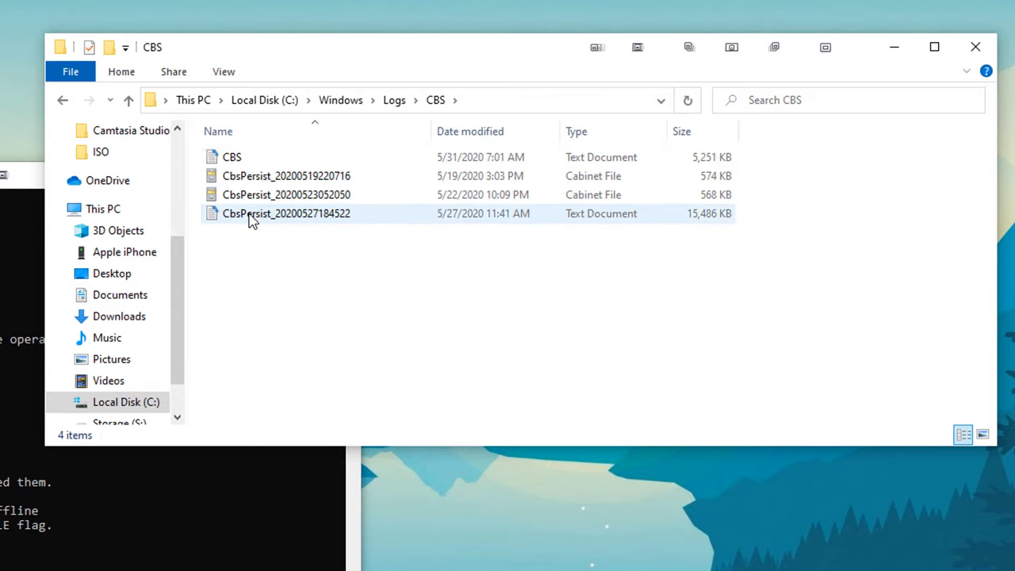
pyautogui.moveTo(252, 220)
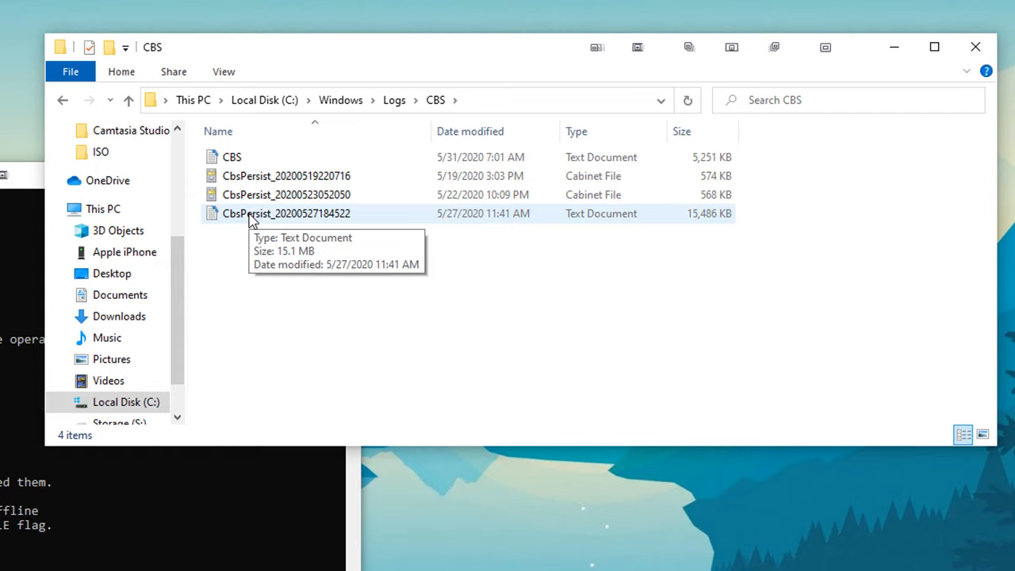
pyautogui.click(235, 157)
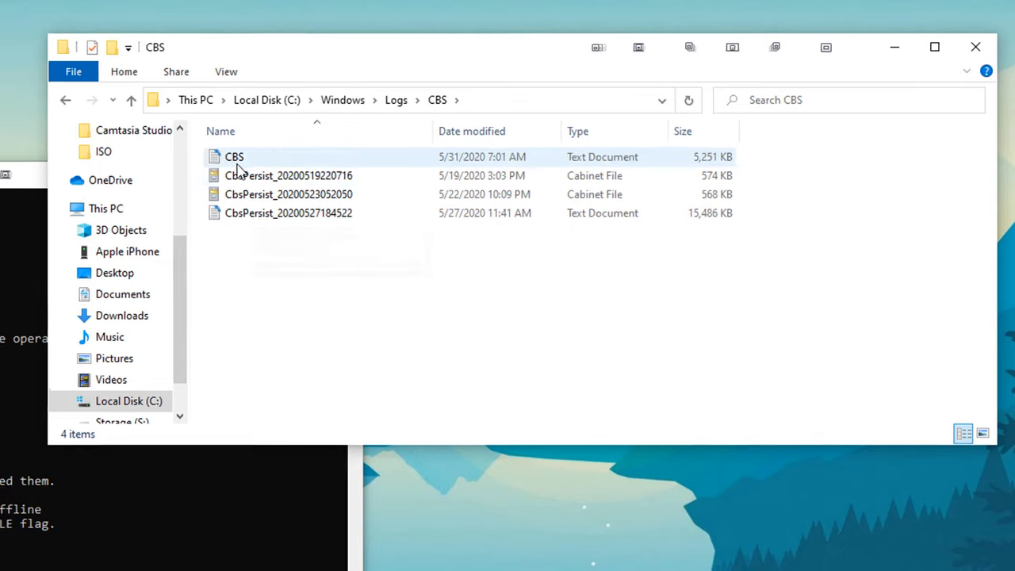
# View CBS.log in Notepad and scroll through its entries
pyautogui.doubleClick(235, 157)
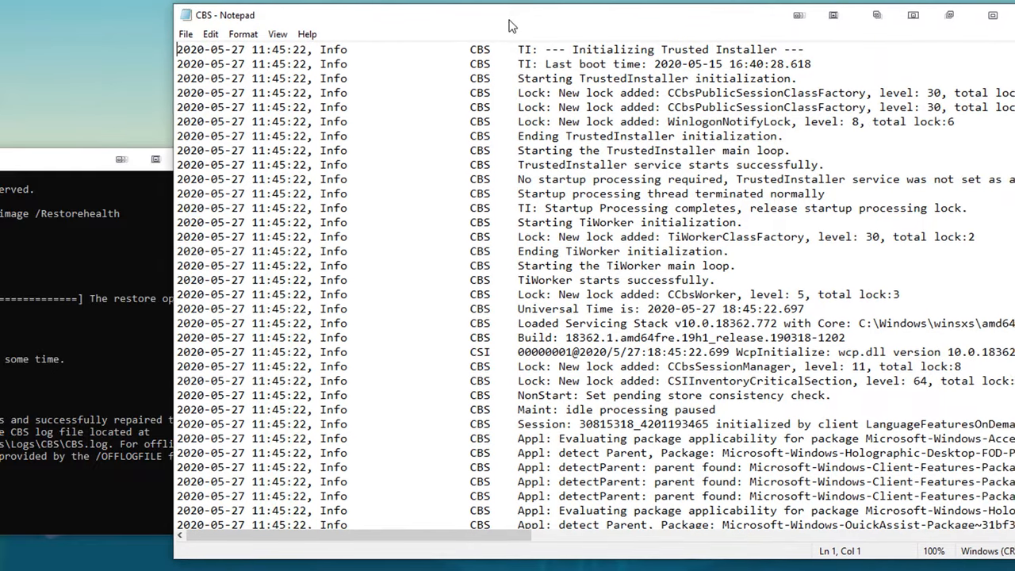
pyautogui.scroll(-3)
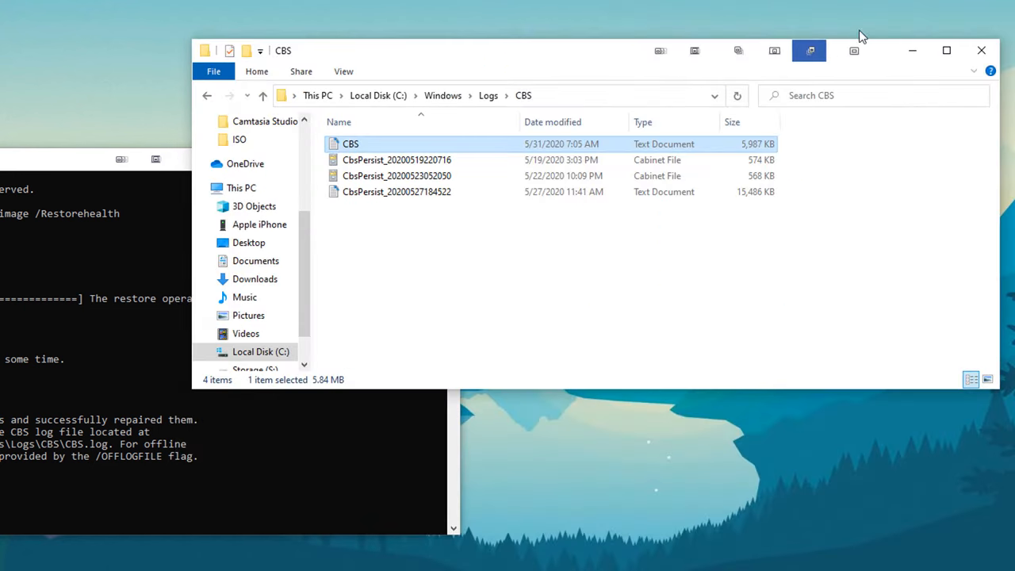
# Close the File Explorer window showing the CBS folder
pyautogui.click(241, 188)
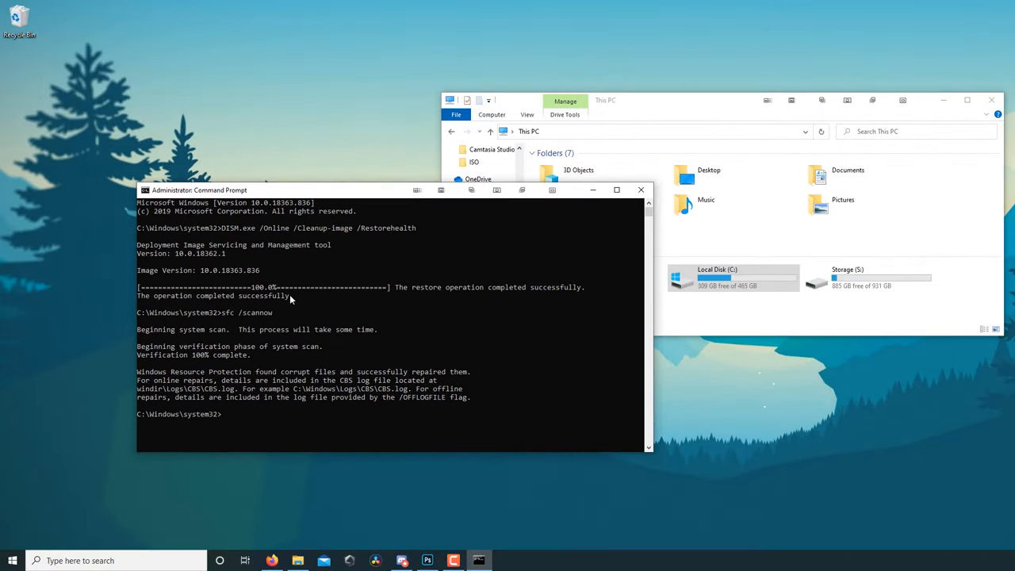
pyautogui.moveTo(437, 457)
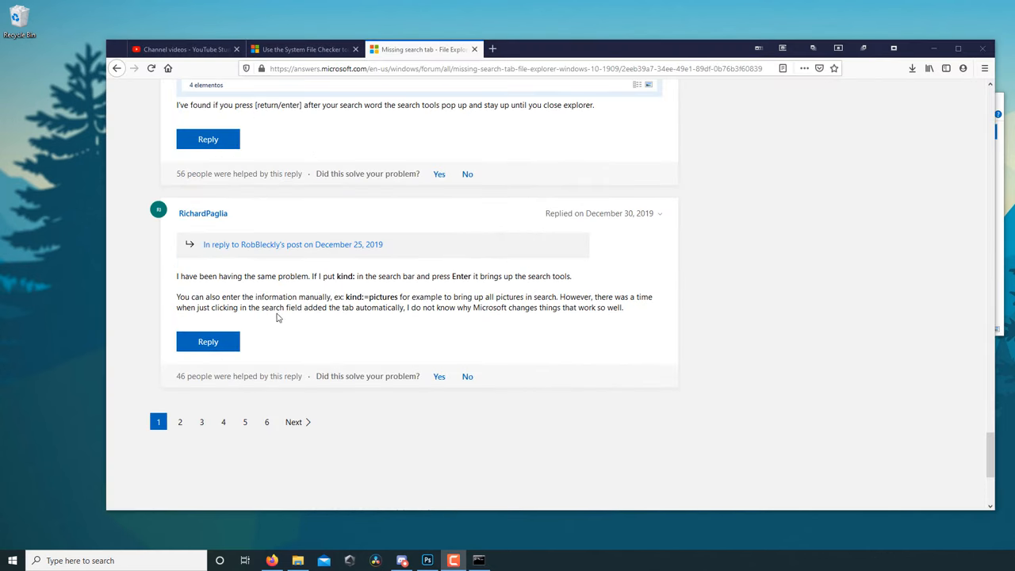
# Raise File Explorer from the taskbar and close its search results window
pyautogui.click(298, 562)
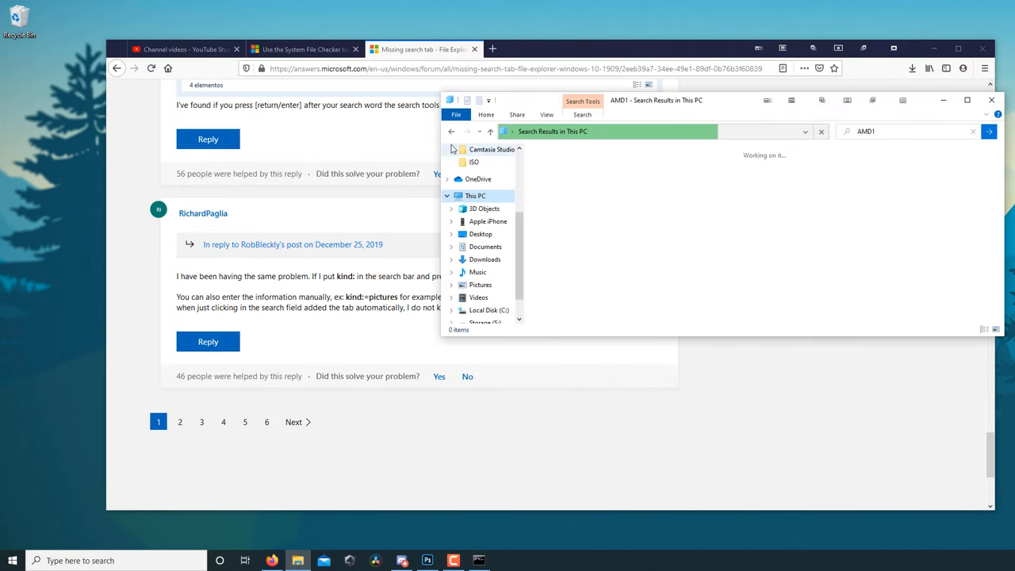
pyautogui.click(582, 115)
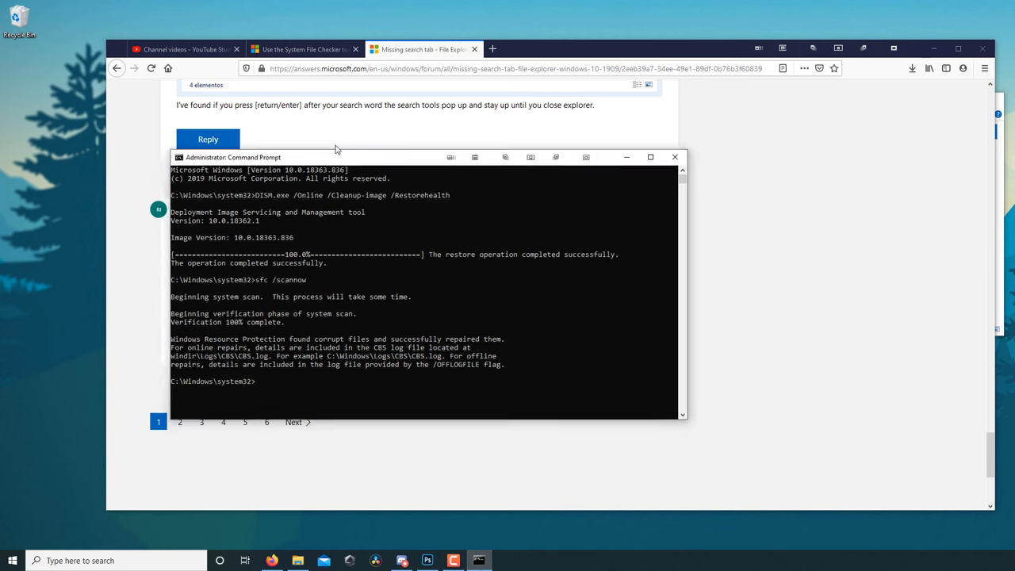
# Drag the Command Prompt window toward the upper left over the forum thread
pyautogui.moveTo(231, 157); pyautogui.dragTo(140, 102)
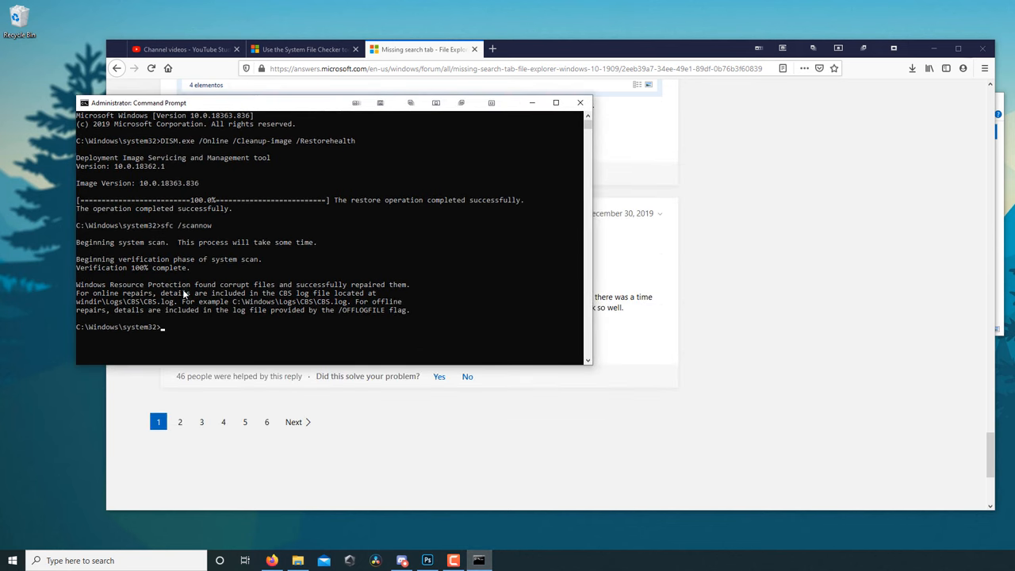
pyautogui.moveTo(507, 236)
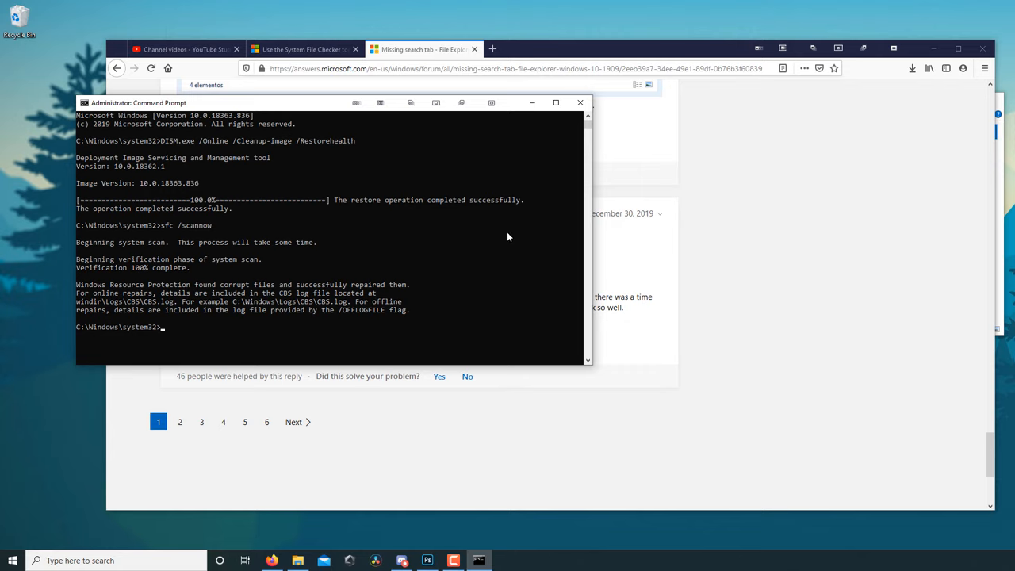
pyautogui.moveTo(435, 308)
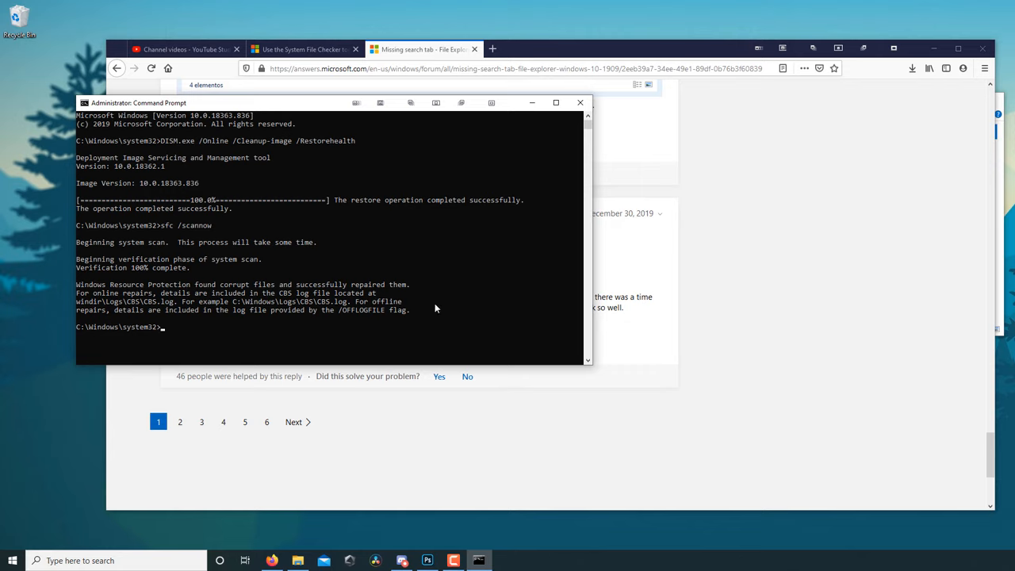